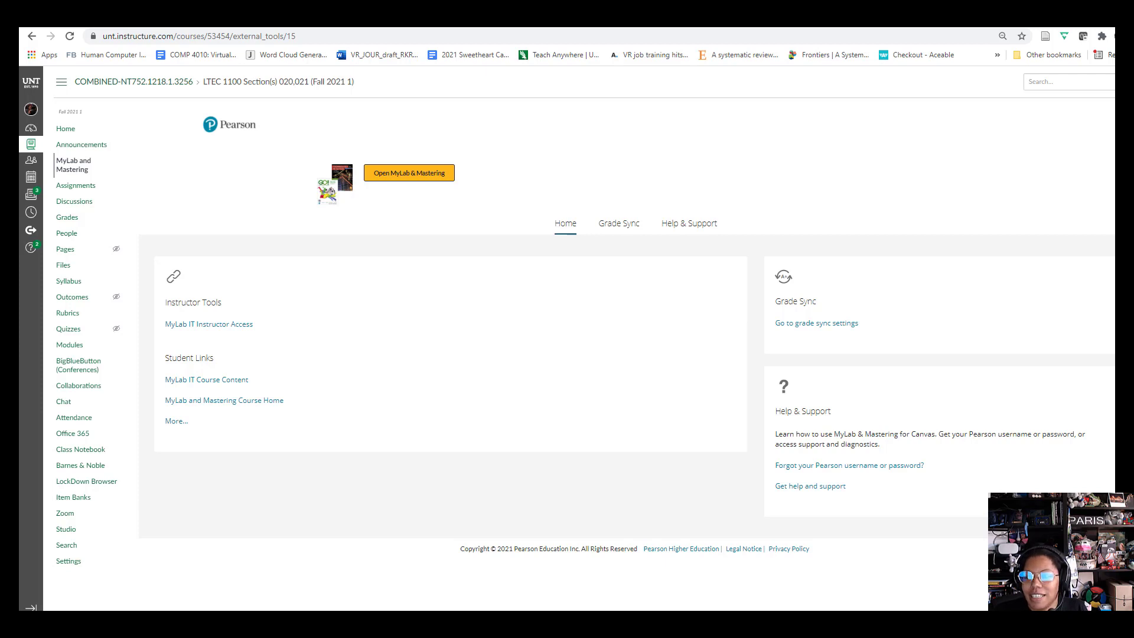
mouse_move(491, 28)
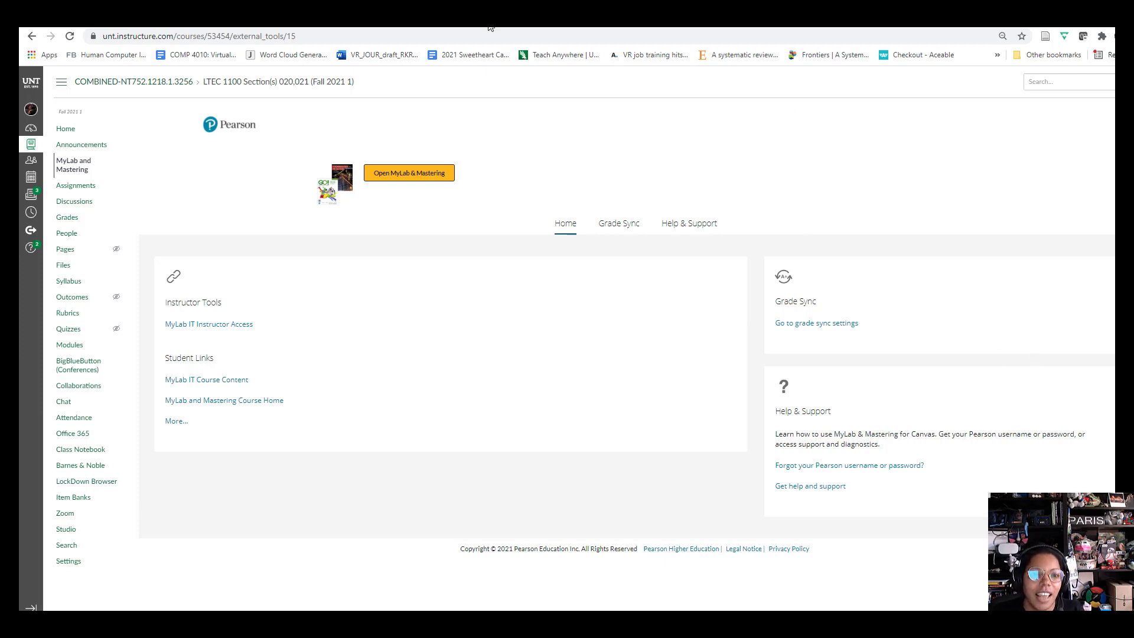
mouse_move(373, 210)
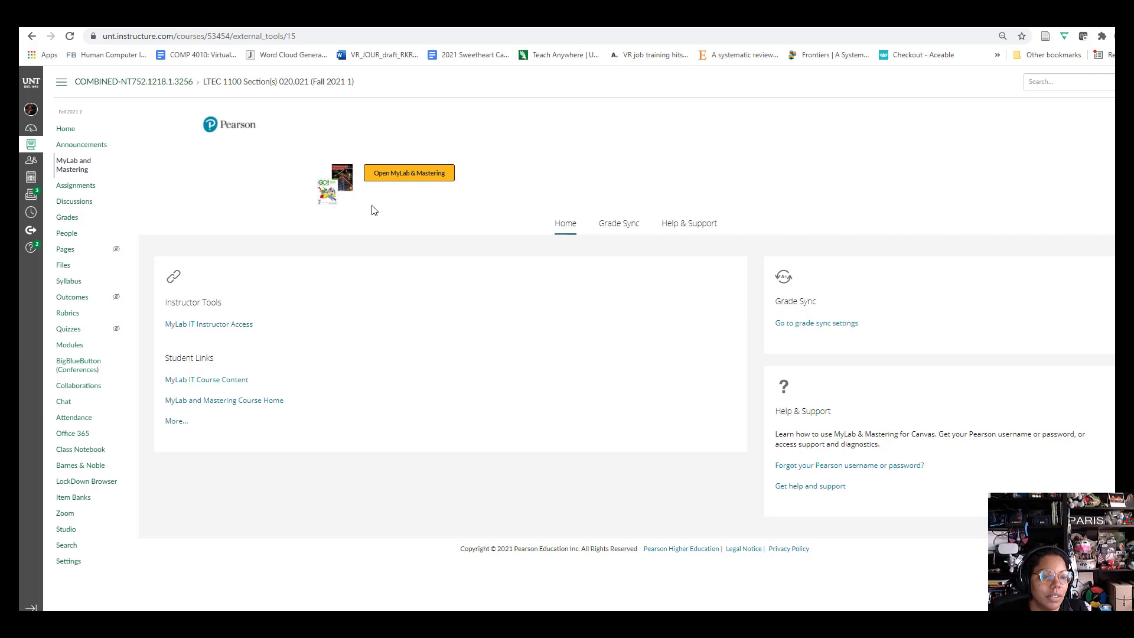
mouse_move(414, 183)
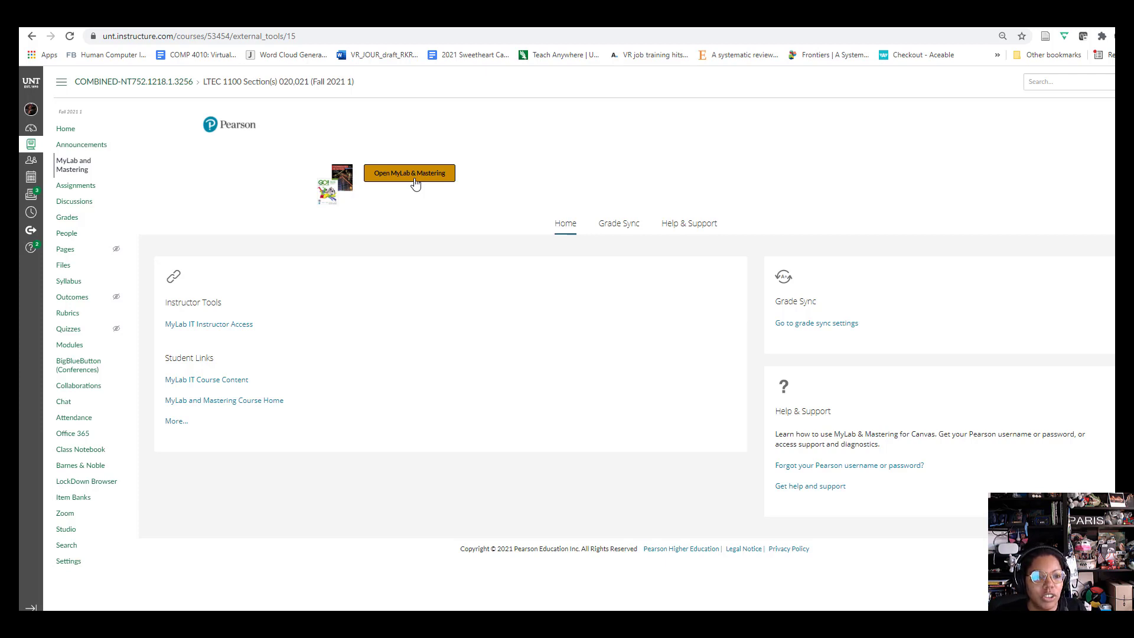
mouse_move(426, 199)
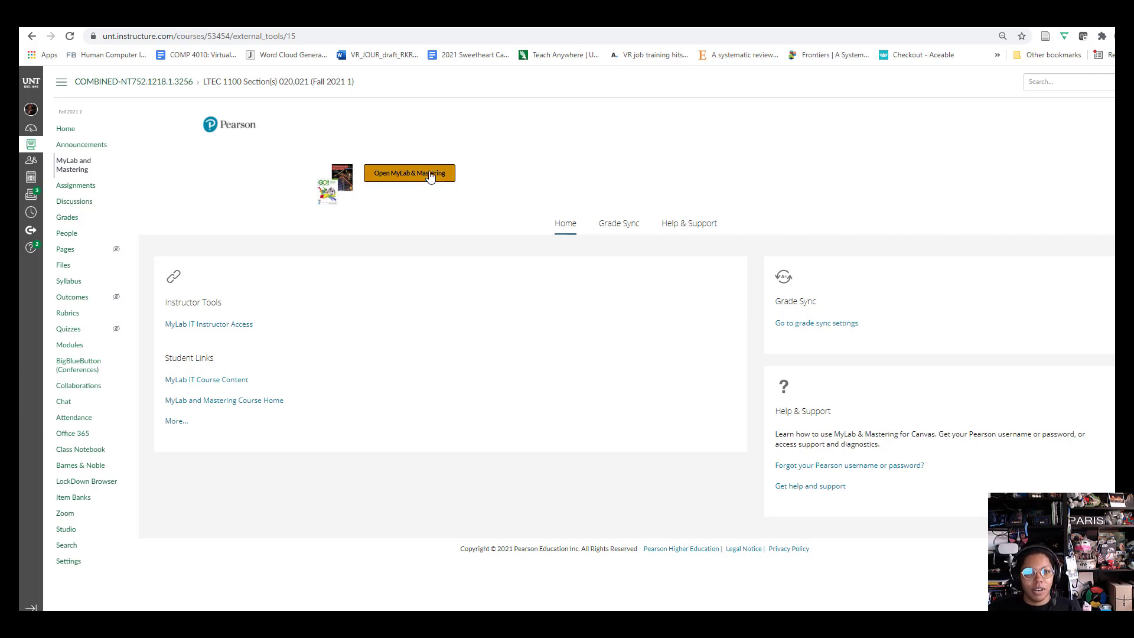
mouse_move(80, 145)
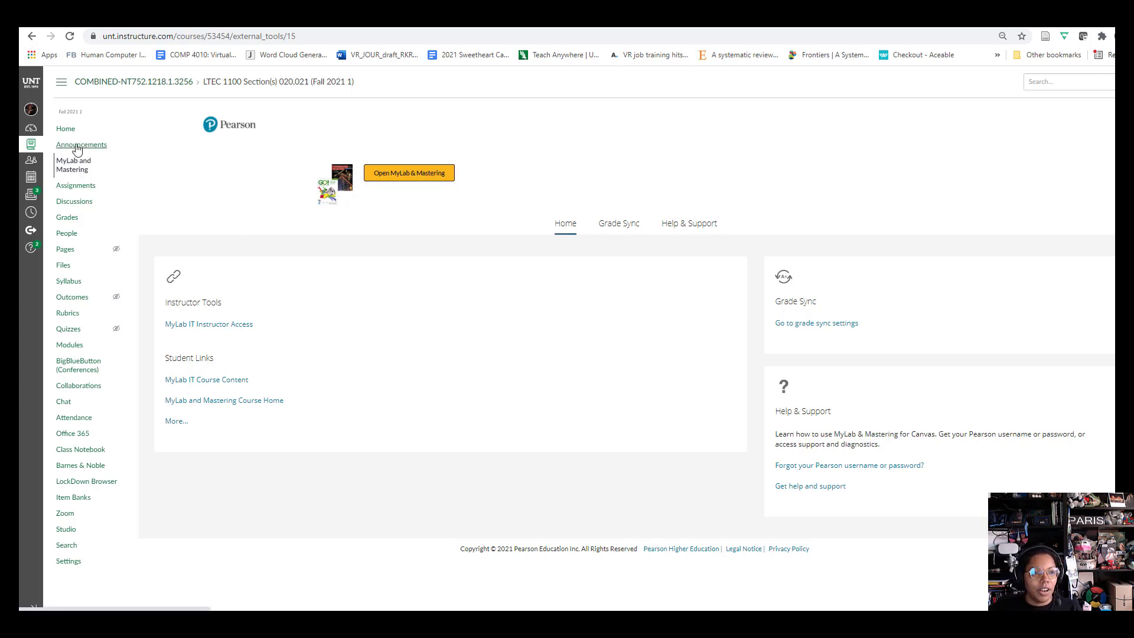
mouse_move(74, 170)
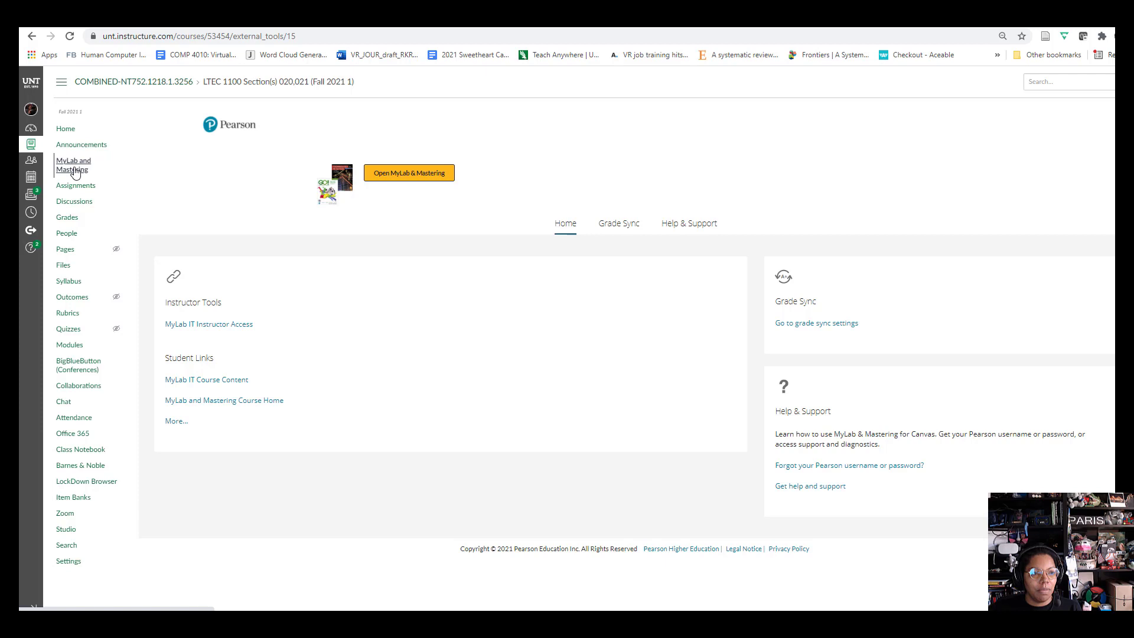
mouse_move(78, 165)
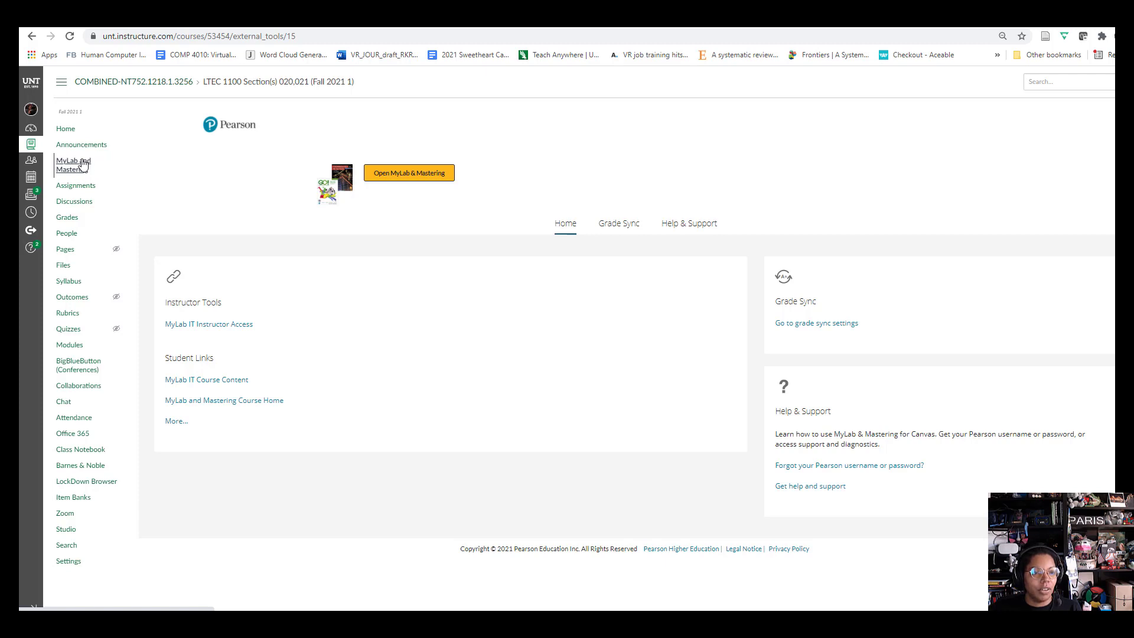
mouse_move(409, 173)
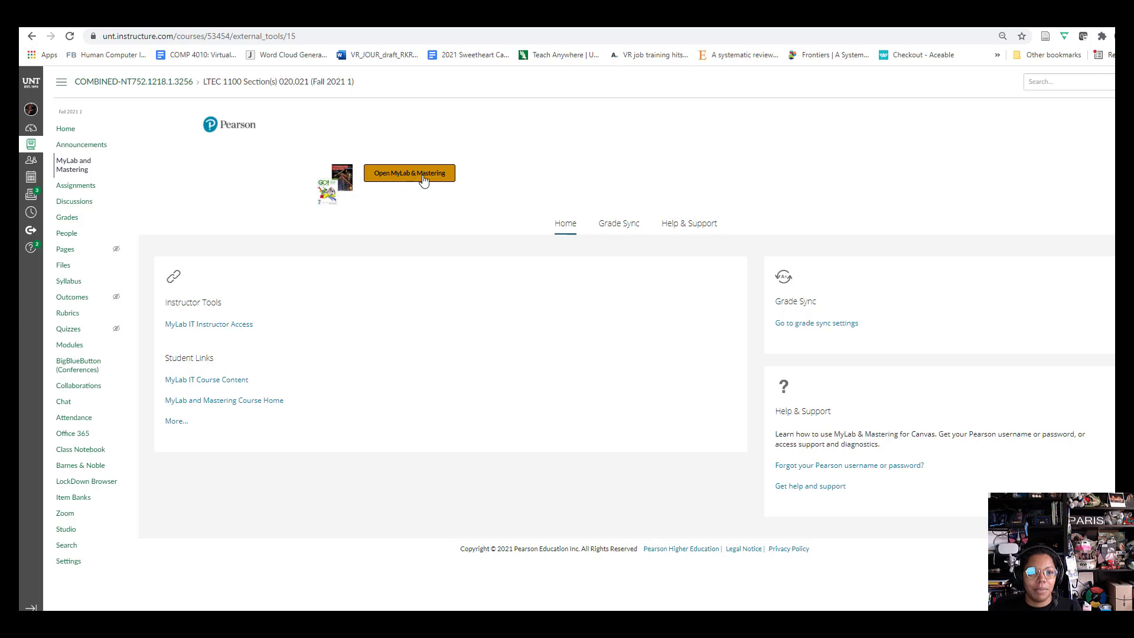
Launch the Computer Applications MyLab IT course site from Canvas
left_click(409, 173)
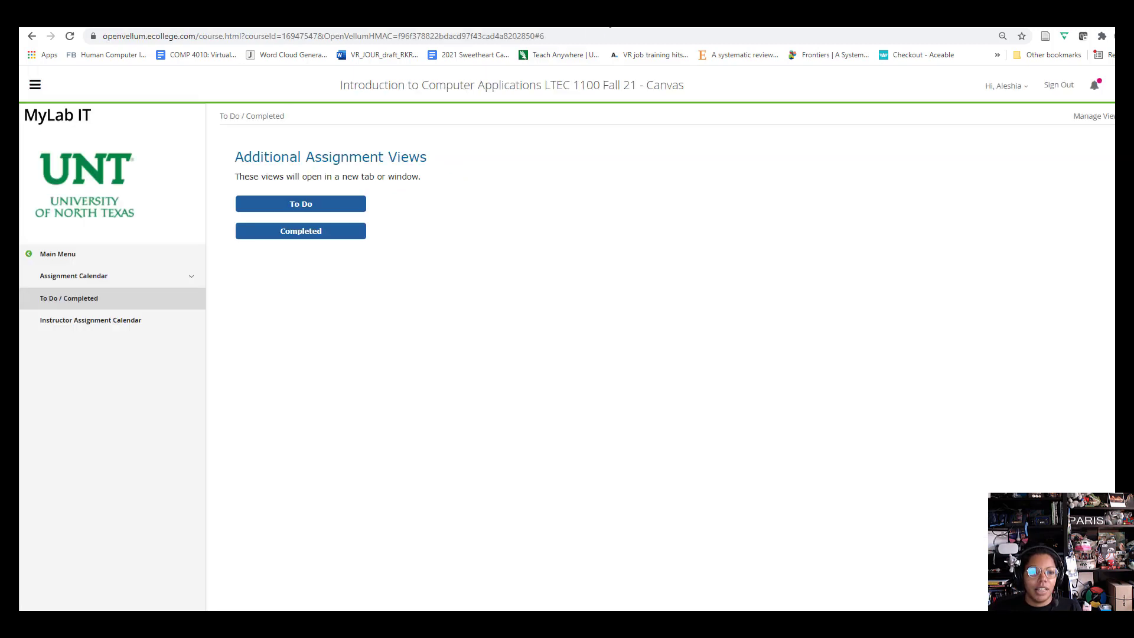
mouse_move(644, 130)
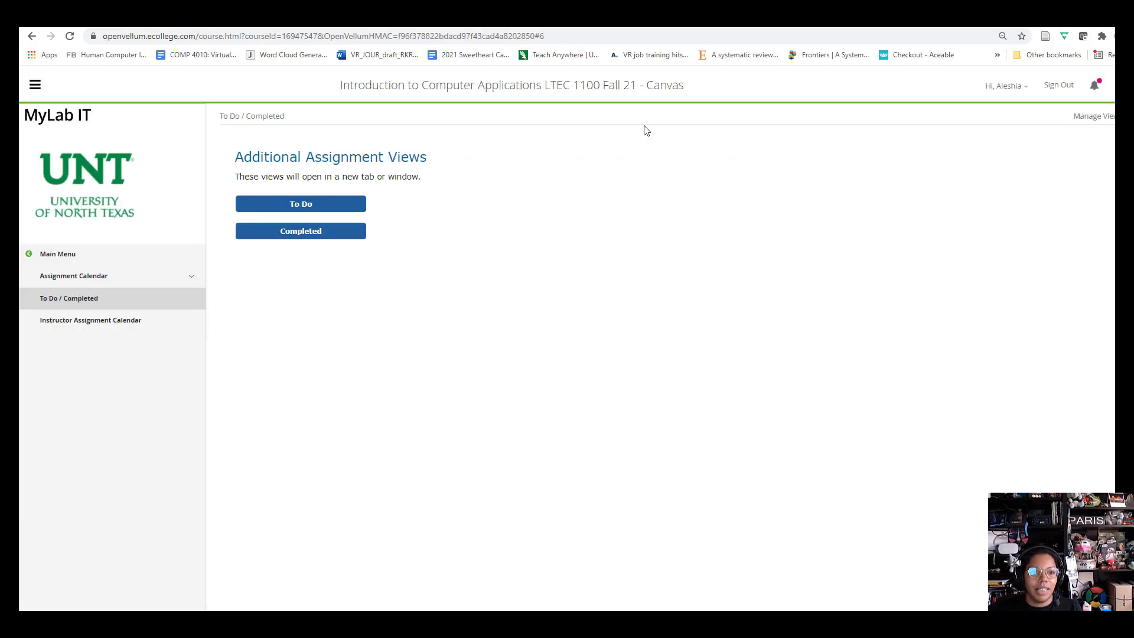
mouse_move(58, 254)
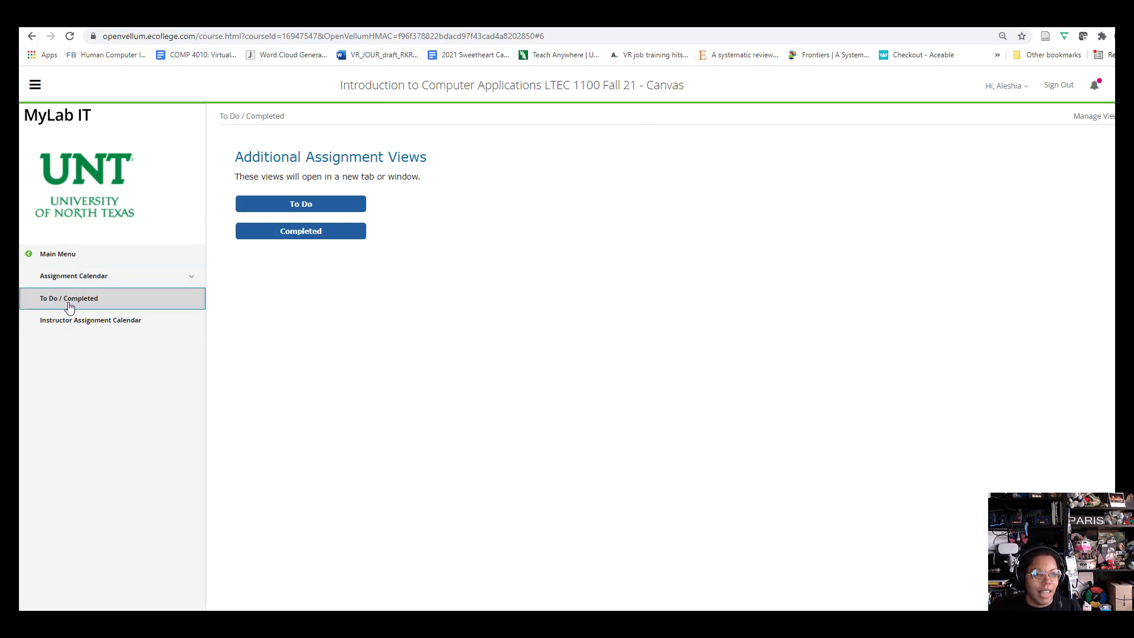
mouse_move(301, 172)
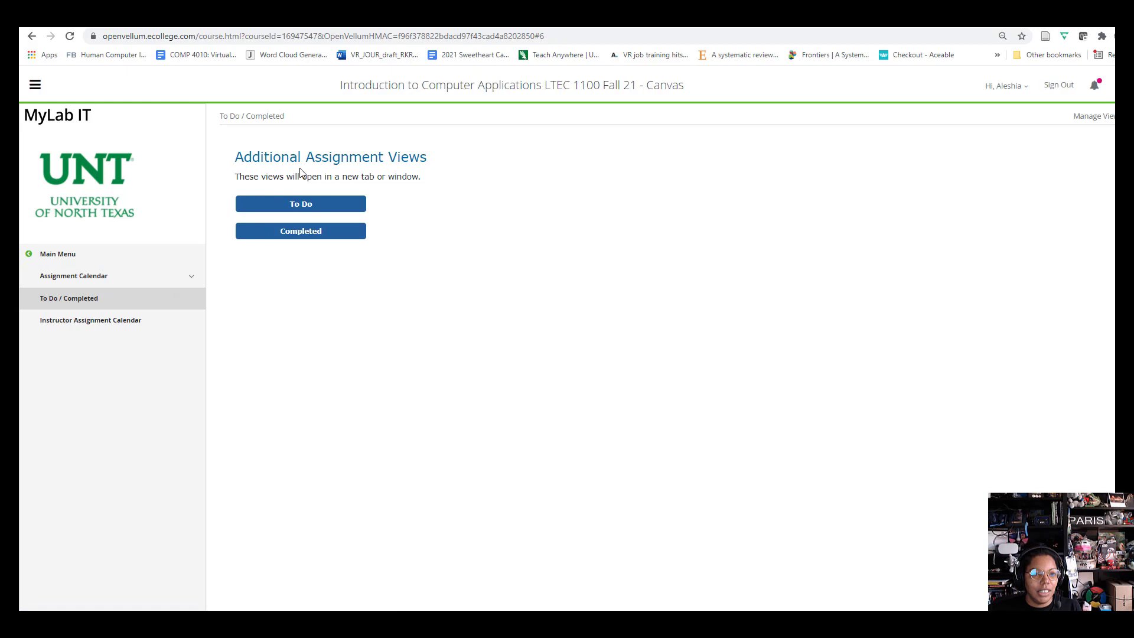
mouse_move(56, 304)
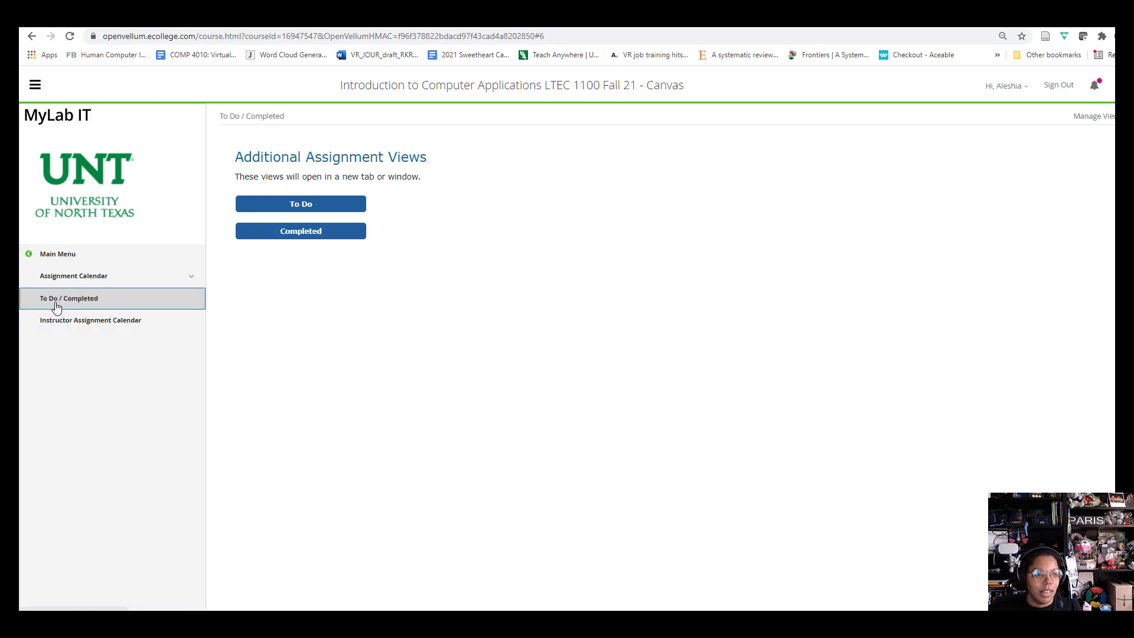
mouse_move(81, 302)
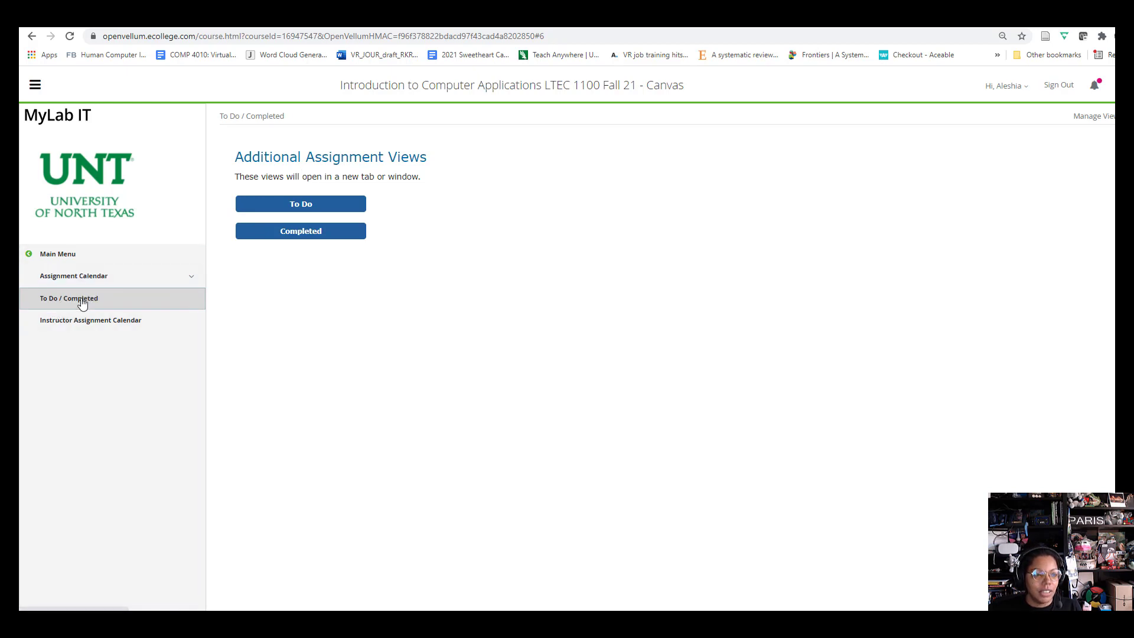
mouse_move(322, 219)
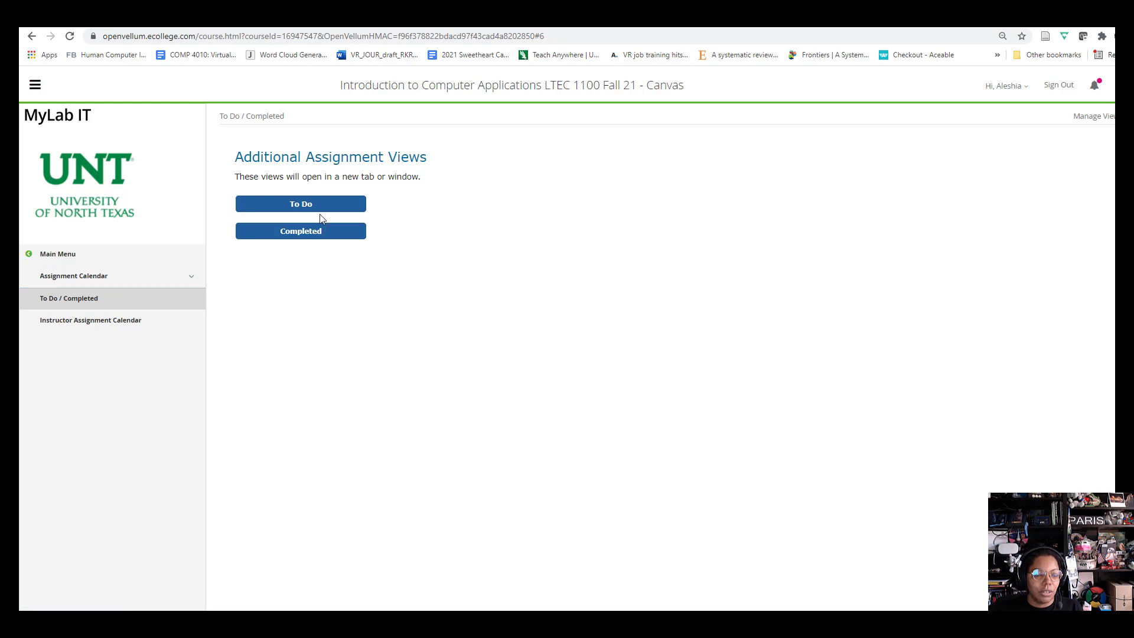
mouse_move(318, 211)
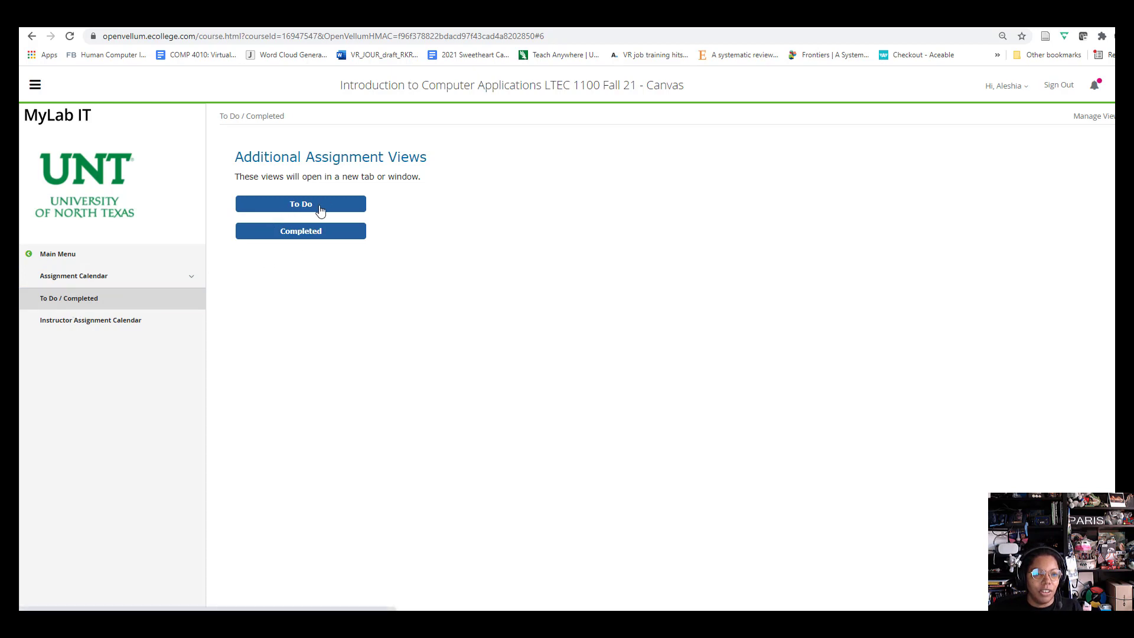
Review the to-do assignments due September 27, 2021, then bring up the Assignment Calendar
left_click(300, 203)
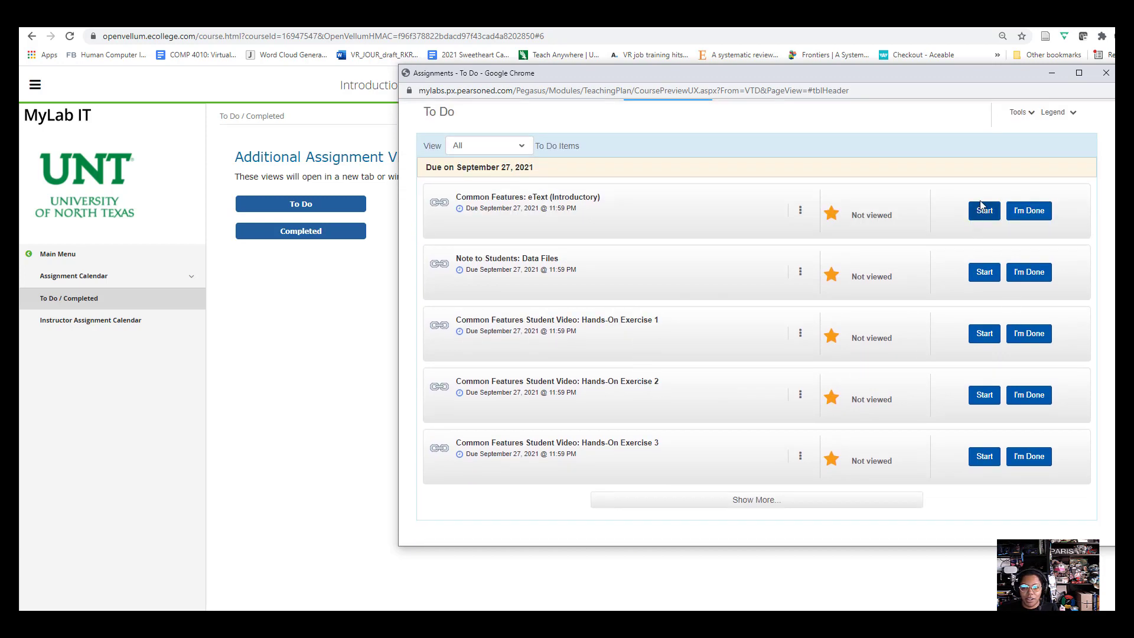
mouse_move(984, 277)
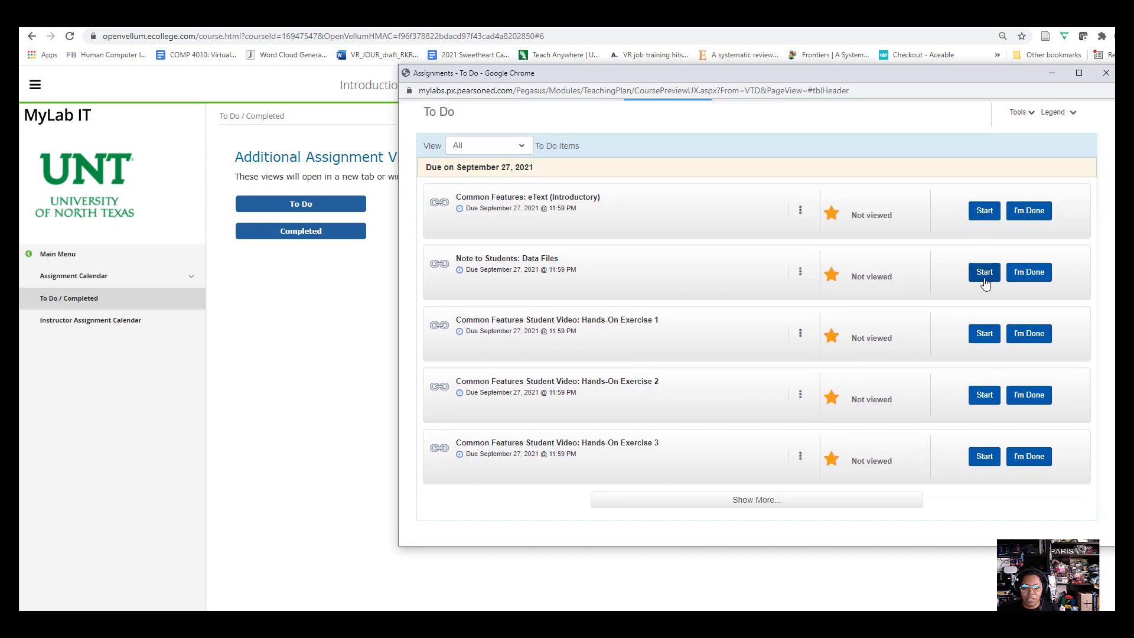
mouse_move(414, 316)
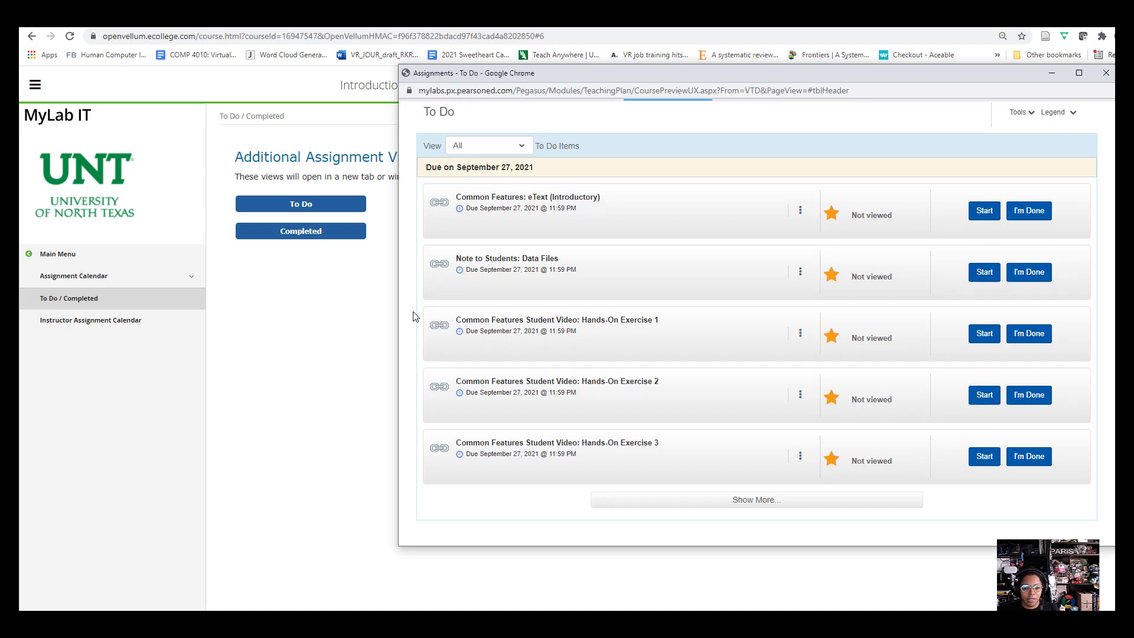
left_click(1105, 72)
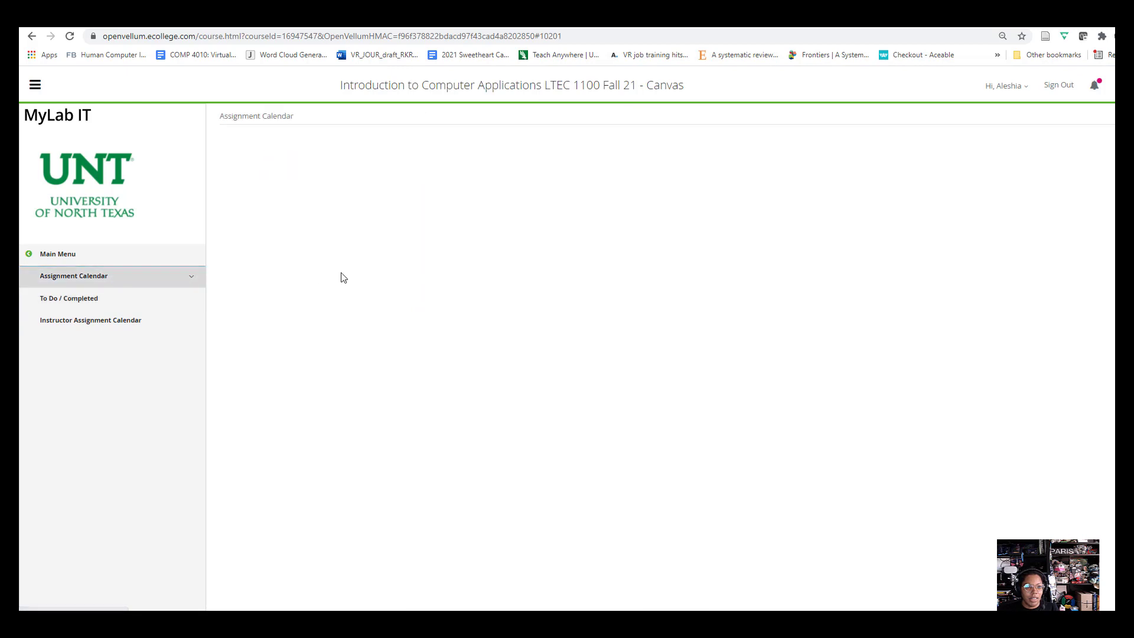
mouse_move(488, 299)
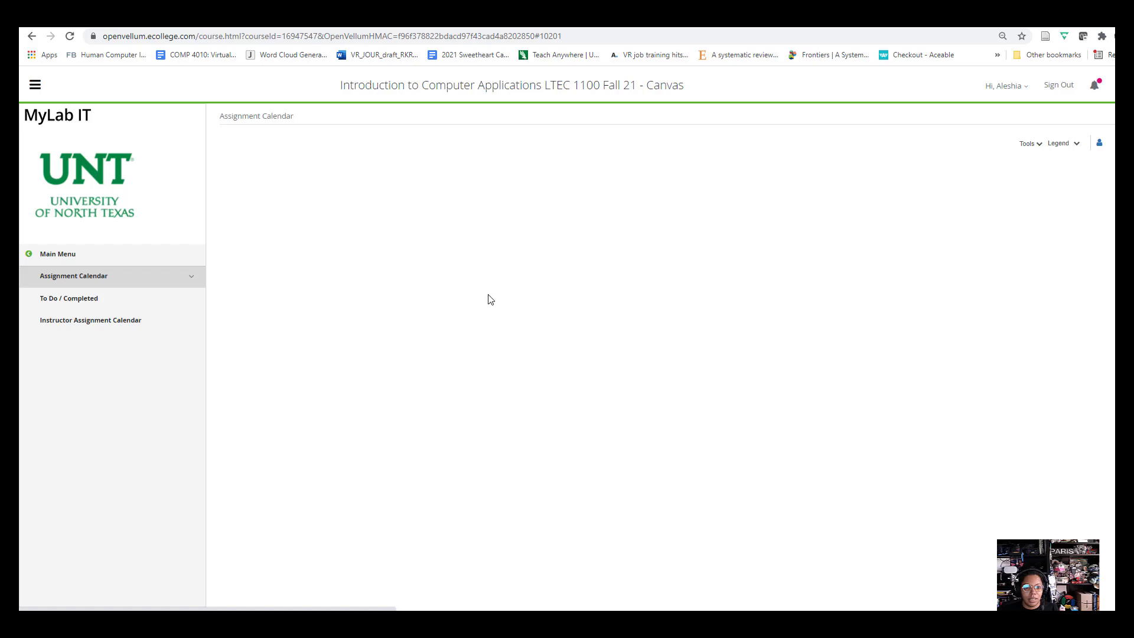
Advance the calendar to September 2021 and list the past-due orientation videos due September 13
left_click(74, 276)
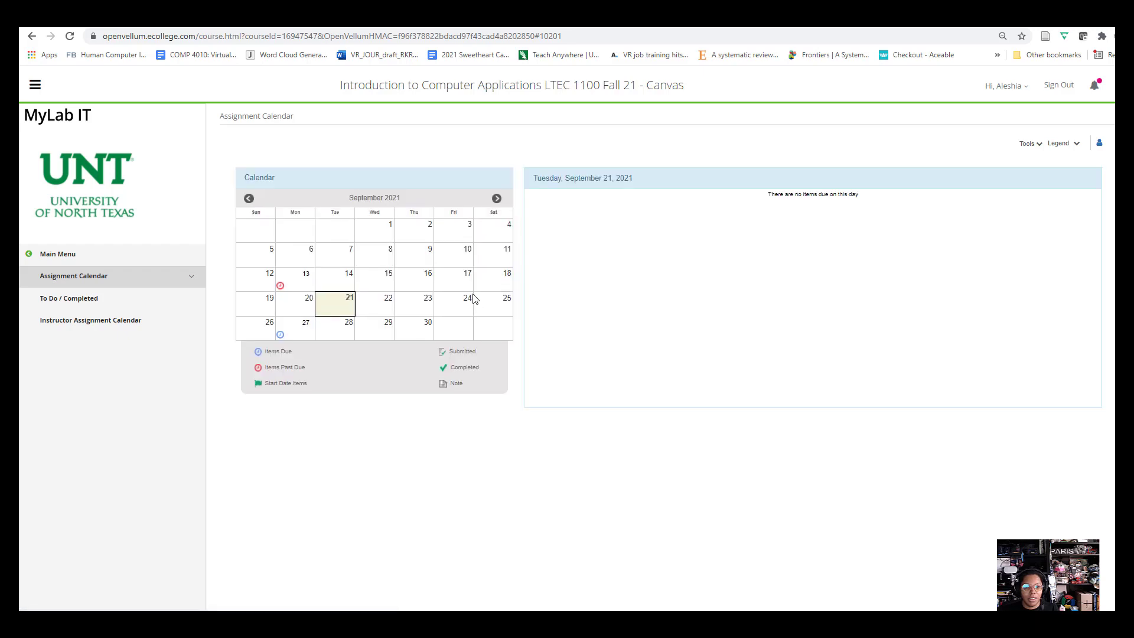
mouse_move(461, 216)
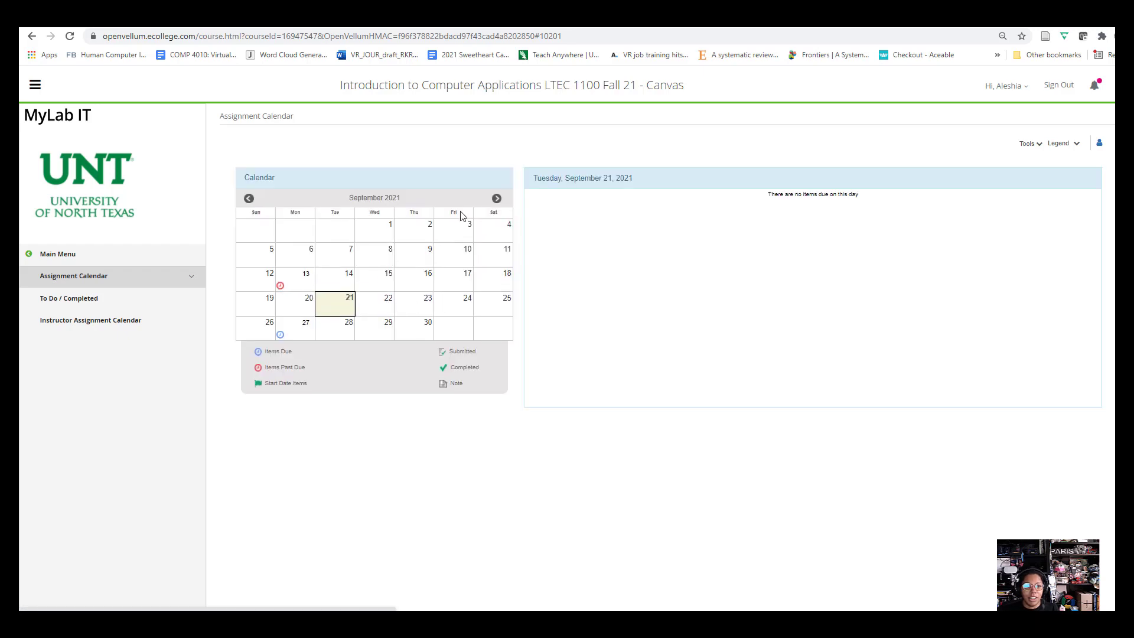
mouse_move(249, 199)
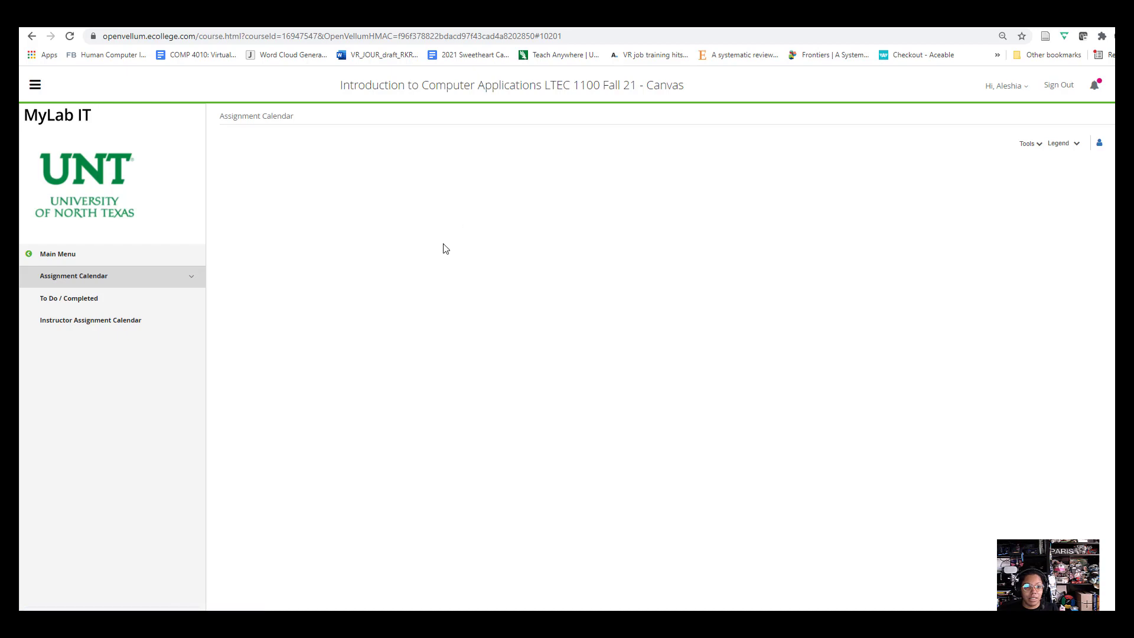
left_click(73, 276)
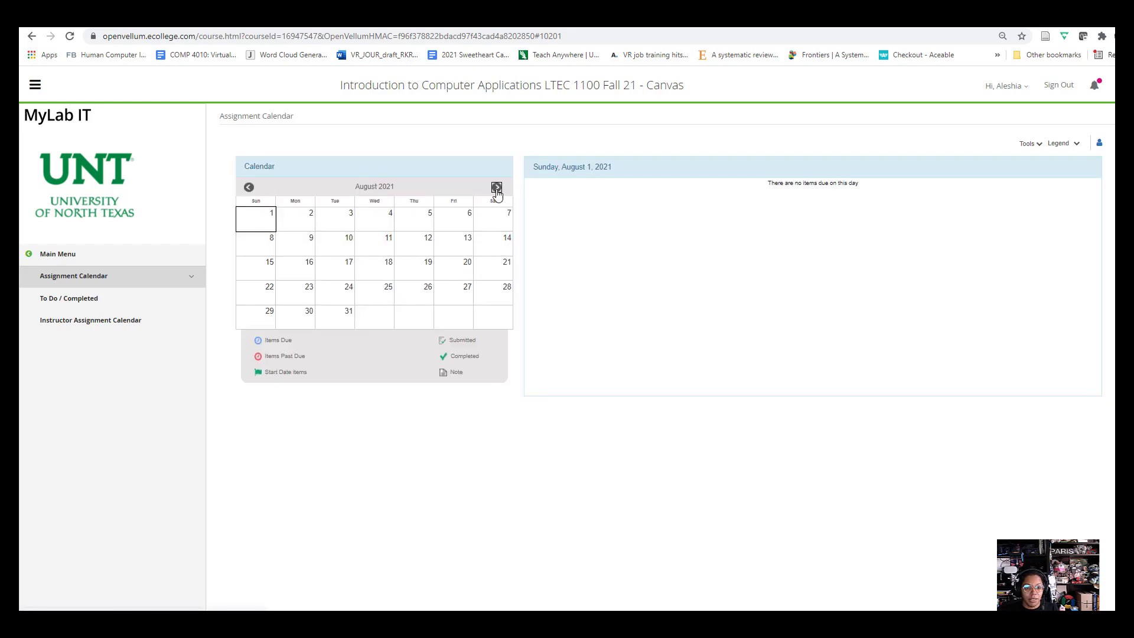
left_click(496, 186)
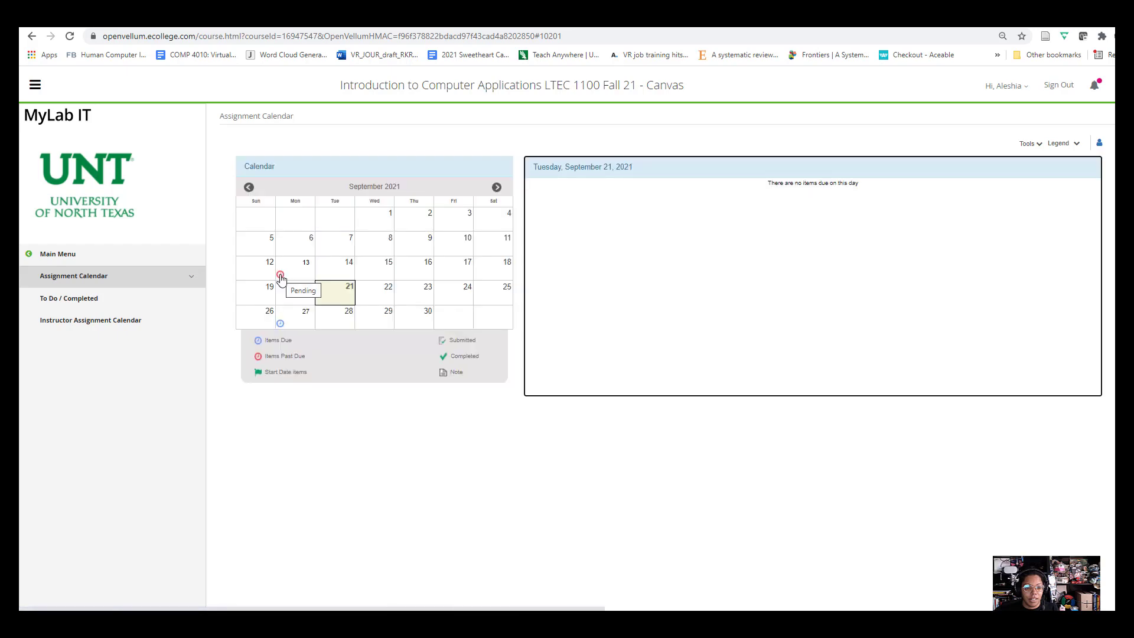
mouse_move(283, 277)
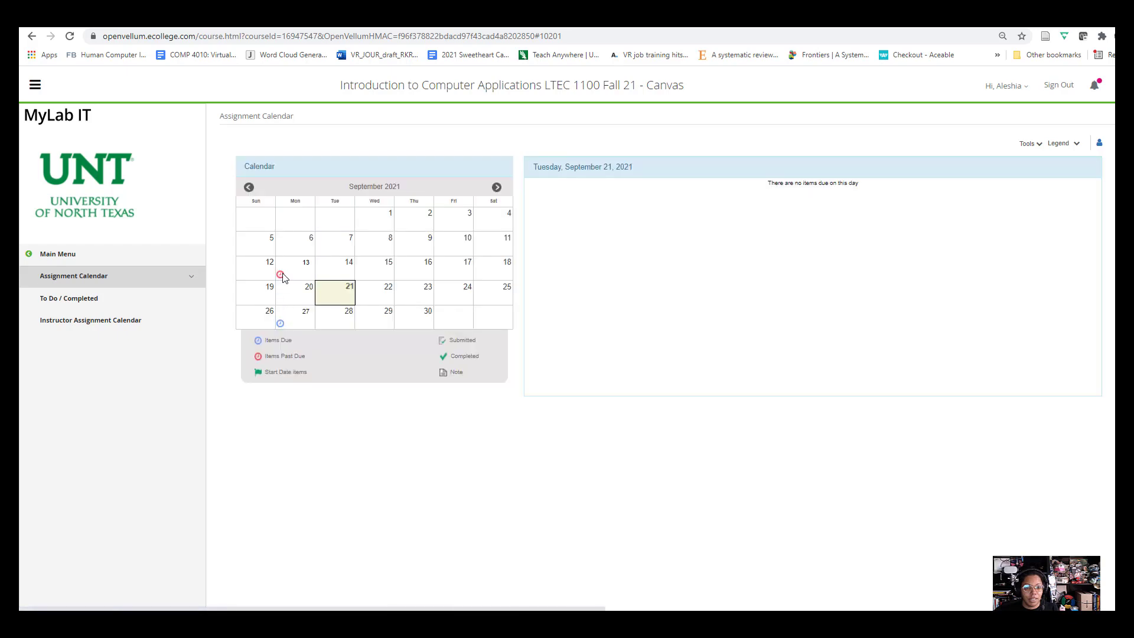
left_click(305, 261)
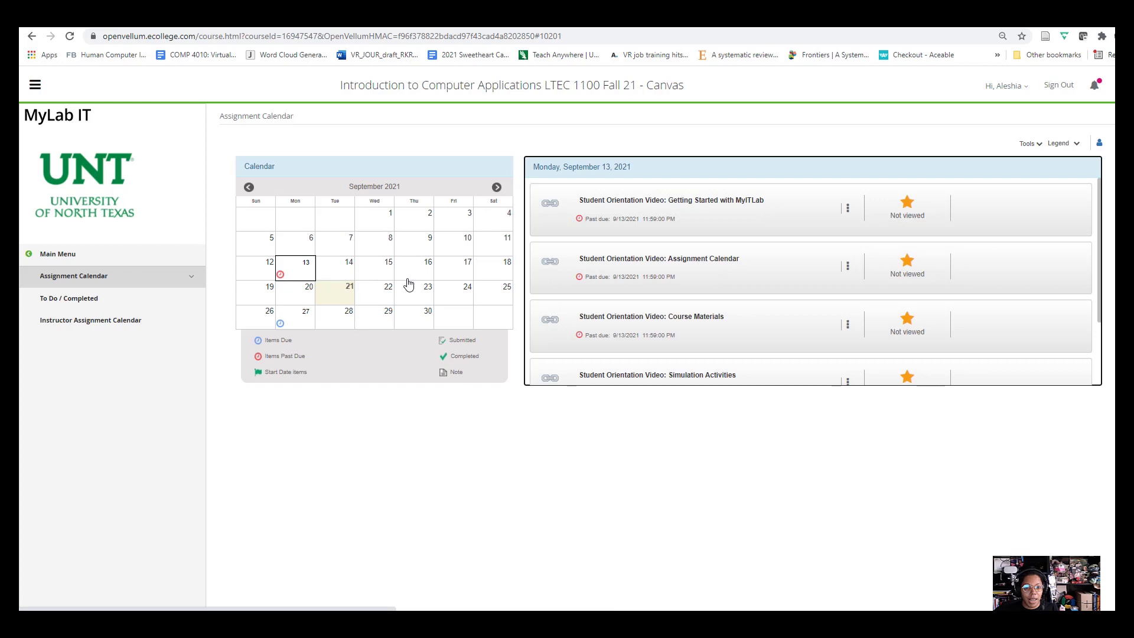
mouse_move(879, 241)
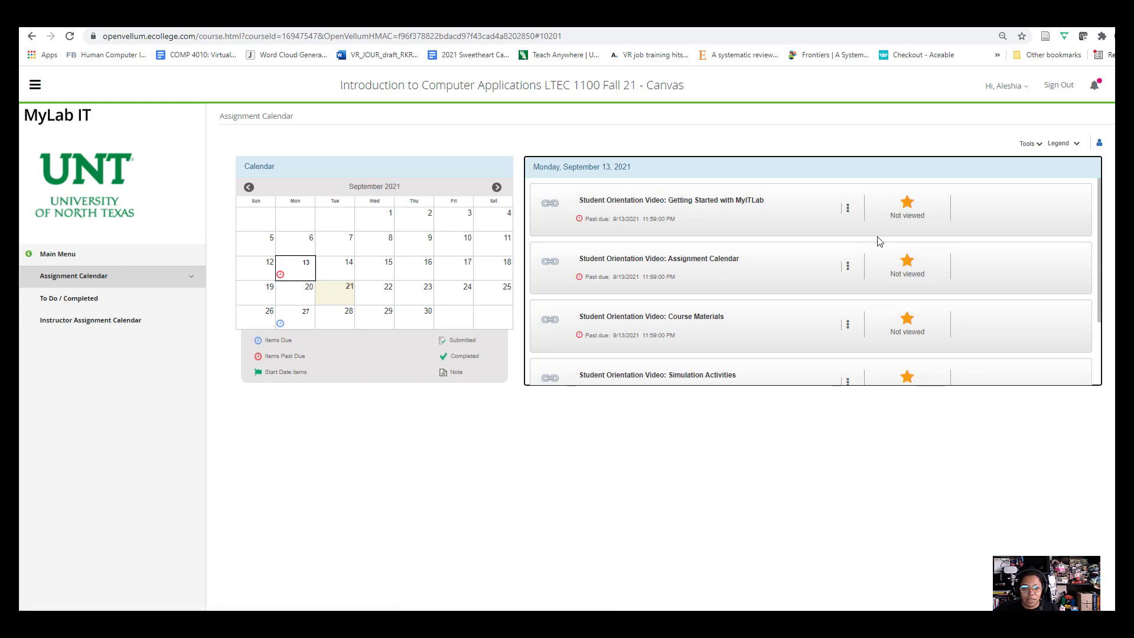
left_click(847, 207)
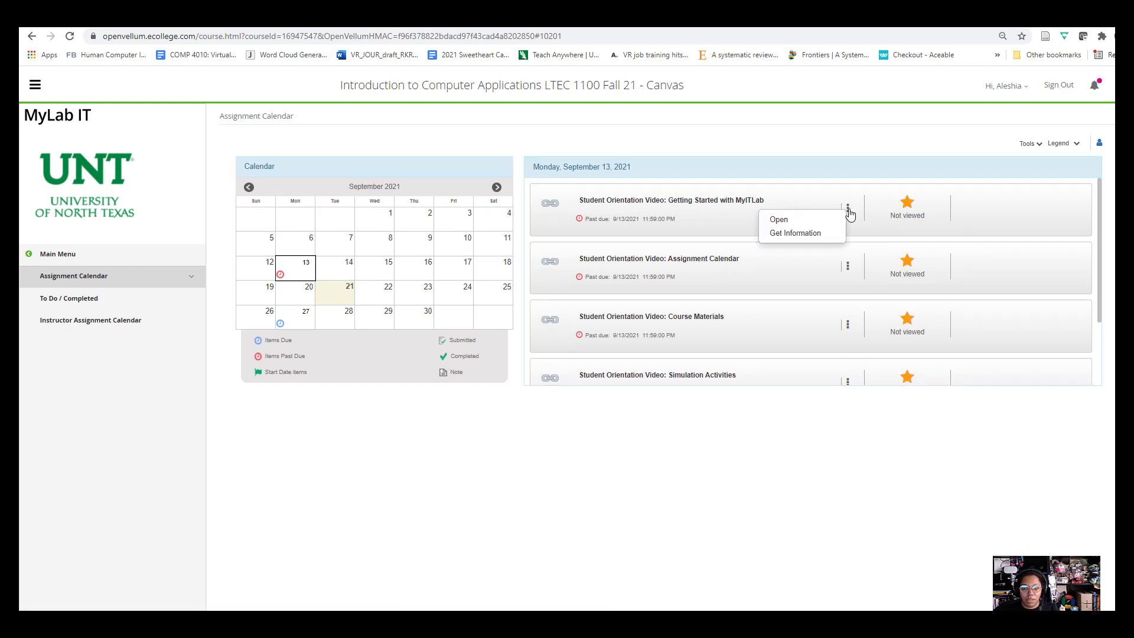
mouse_move(794, 189)
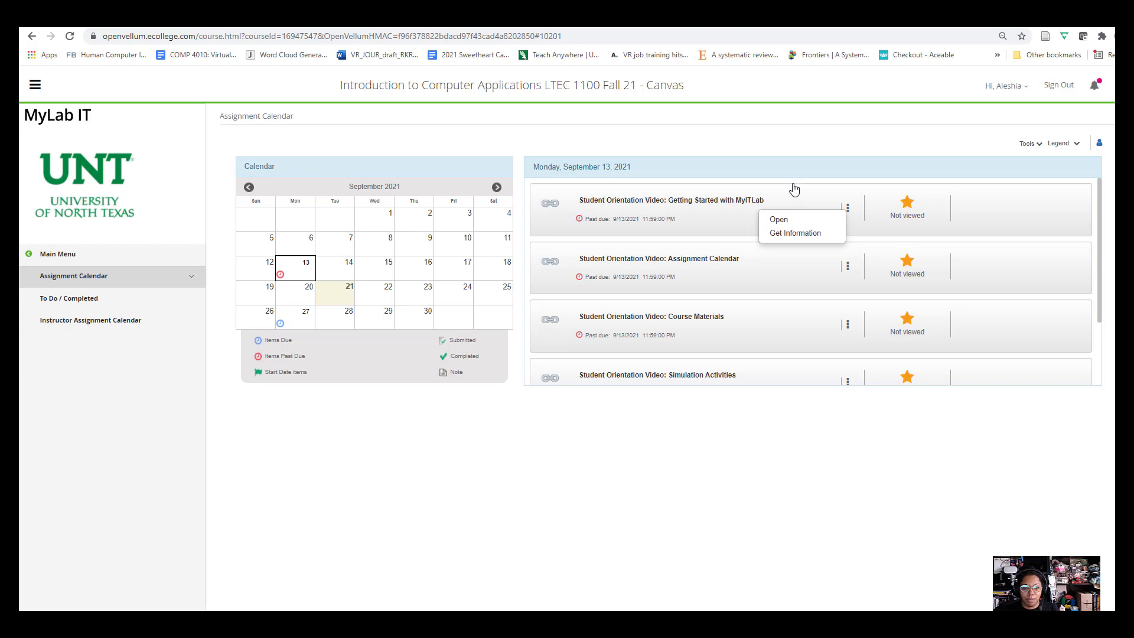
scroll("down", 3)
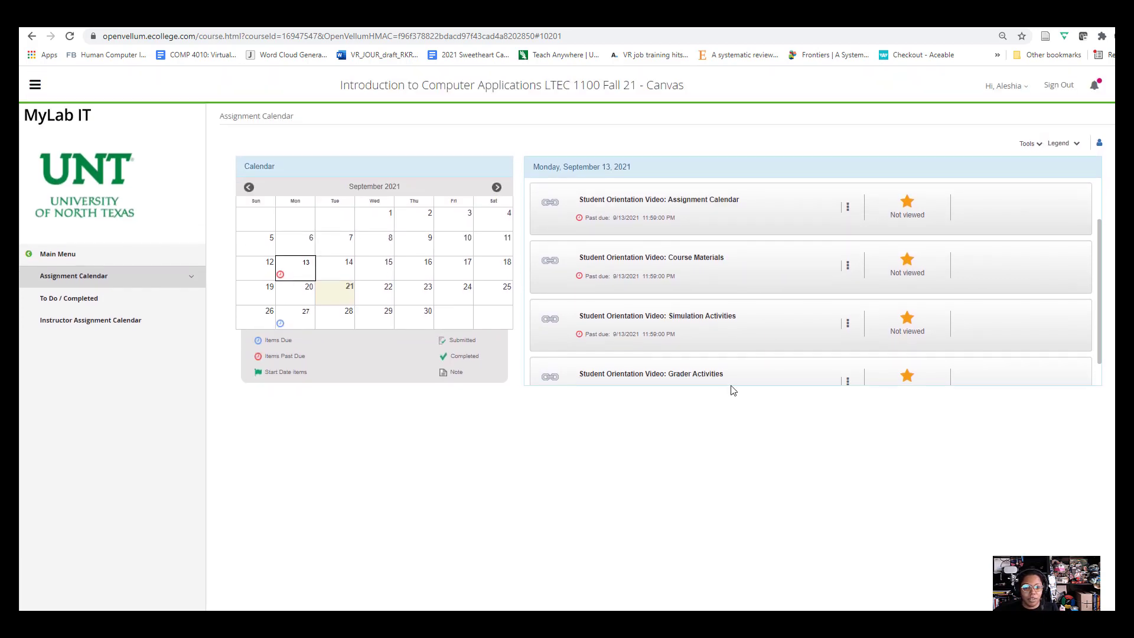
mouse_move(805, 372)
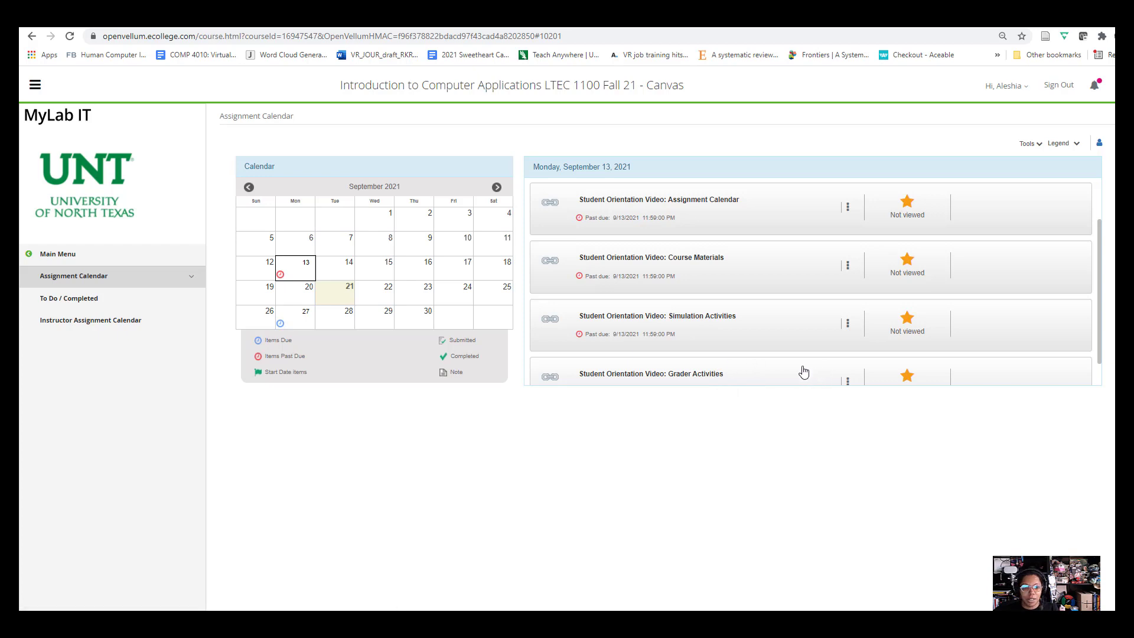
mouse_move(635, 399)
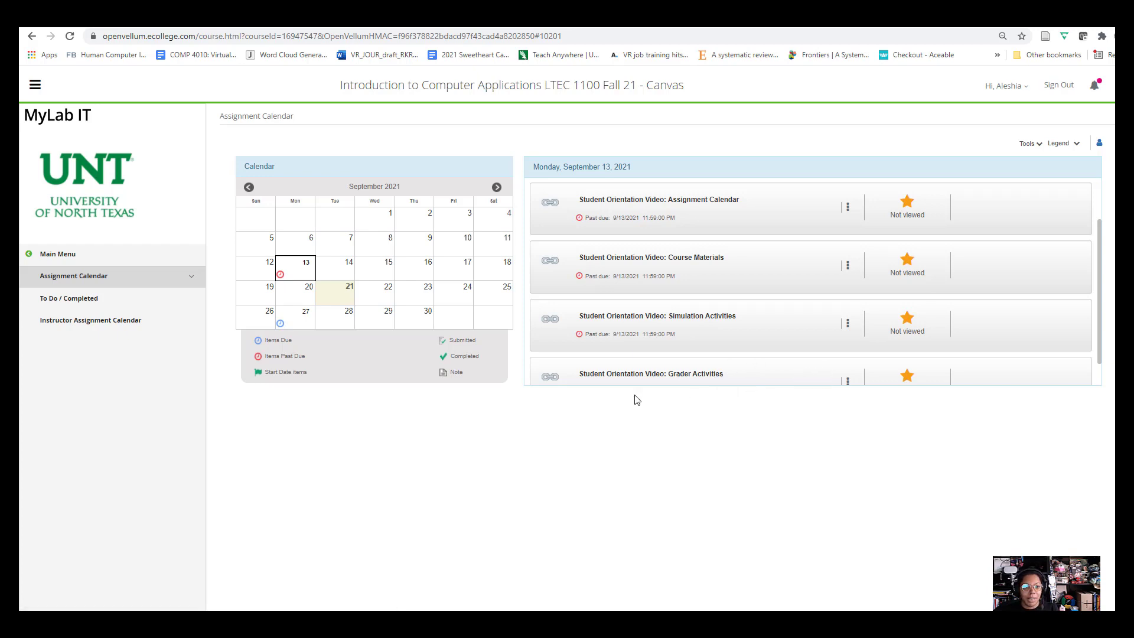
mouse_move(848, 361)
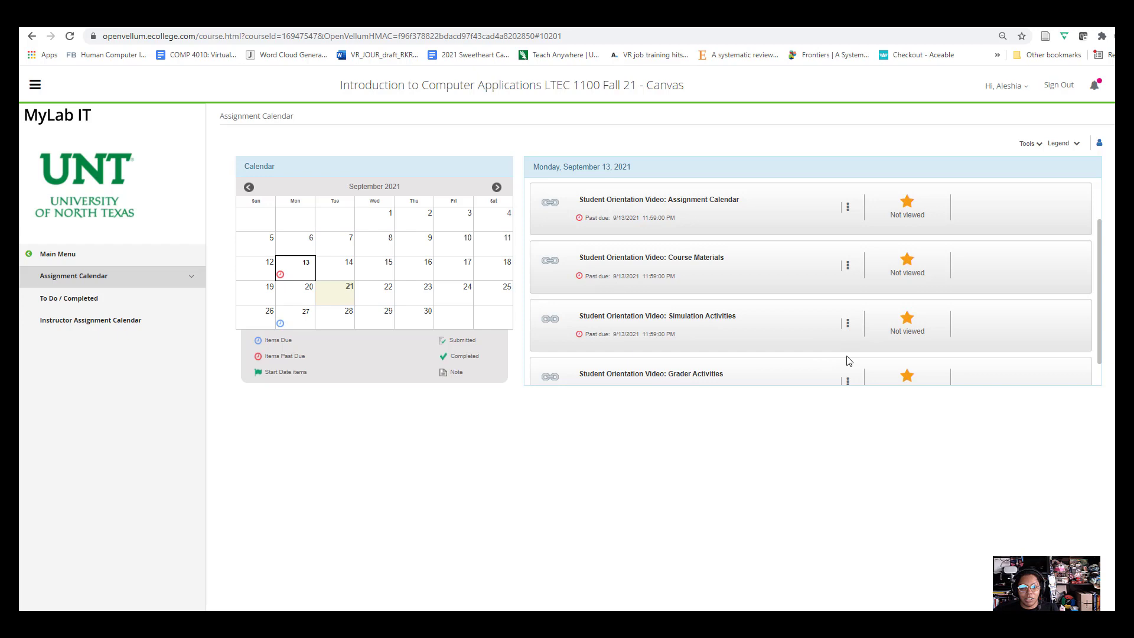
mouse_move(766, 357)
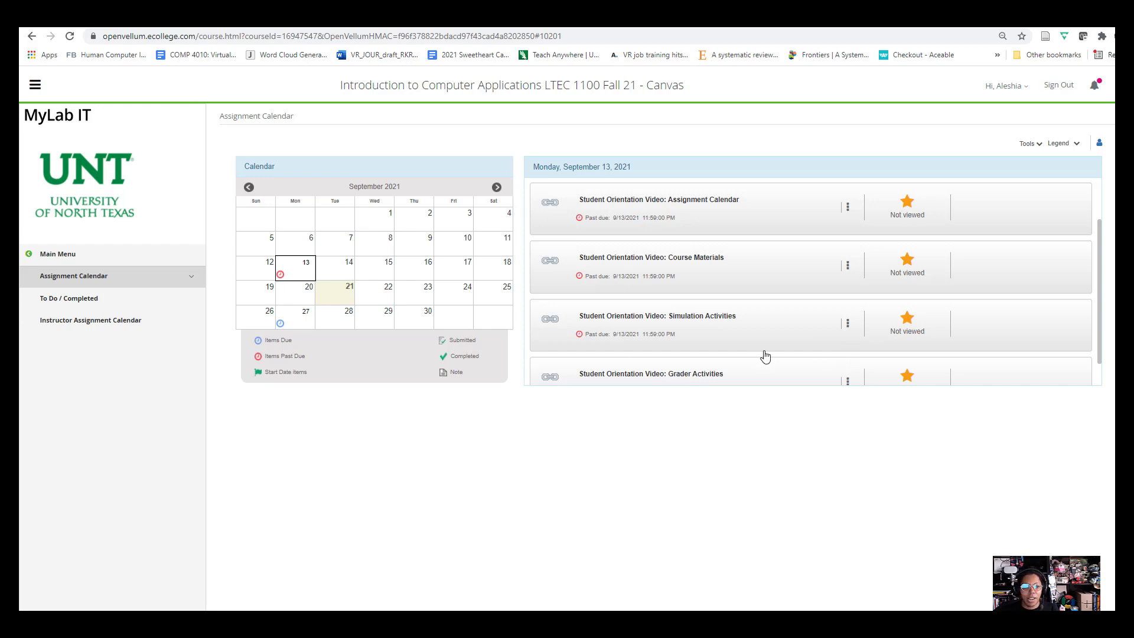
mouse_move(462, 357)
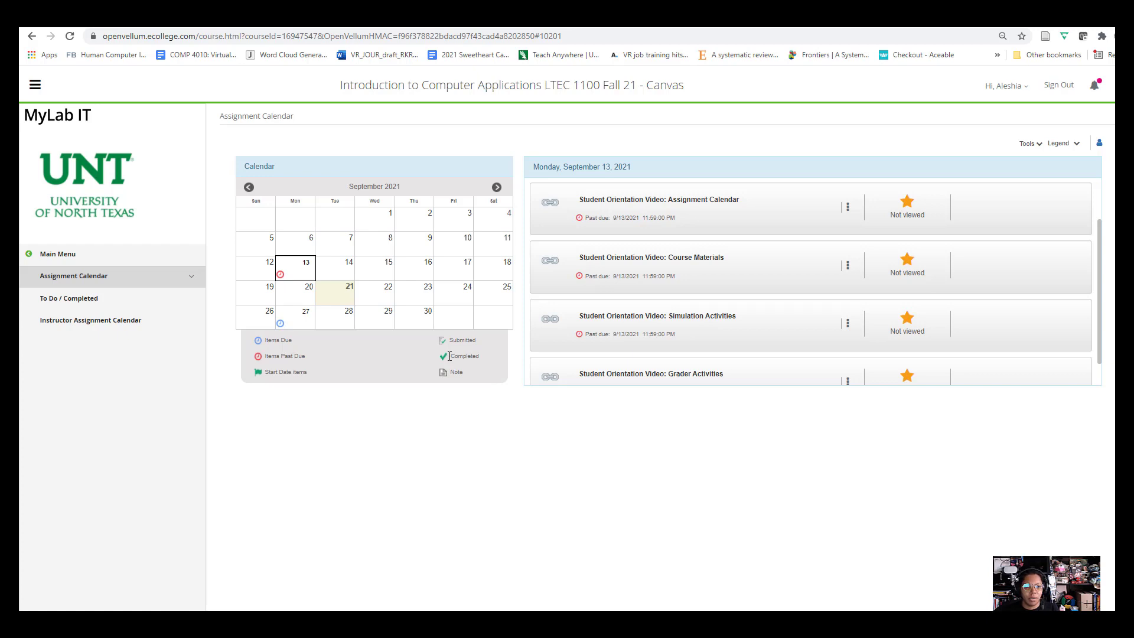
mouse_move(590, 343)
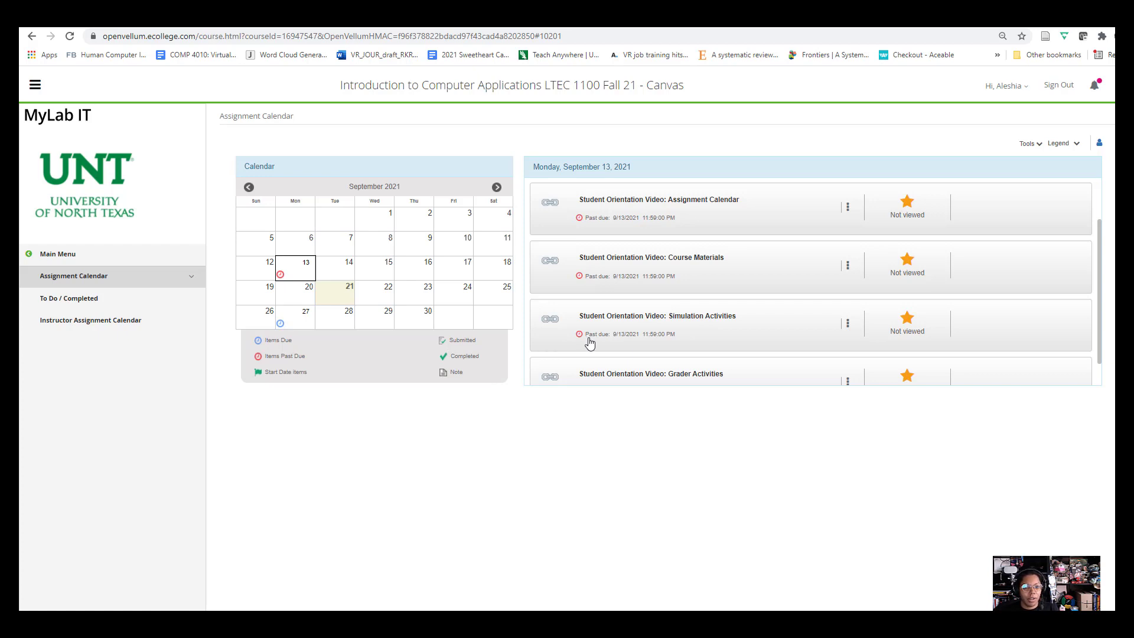
mouse_move(581, 340)
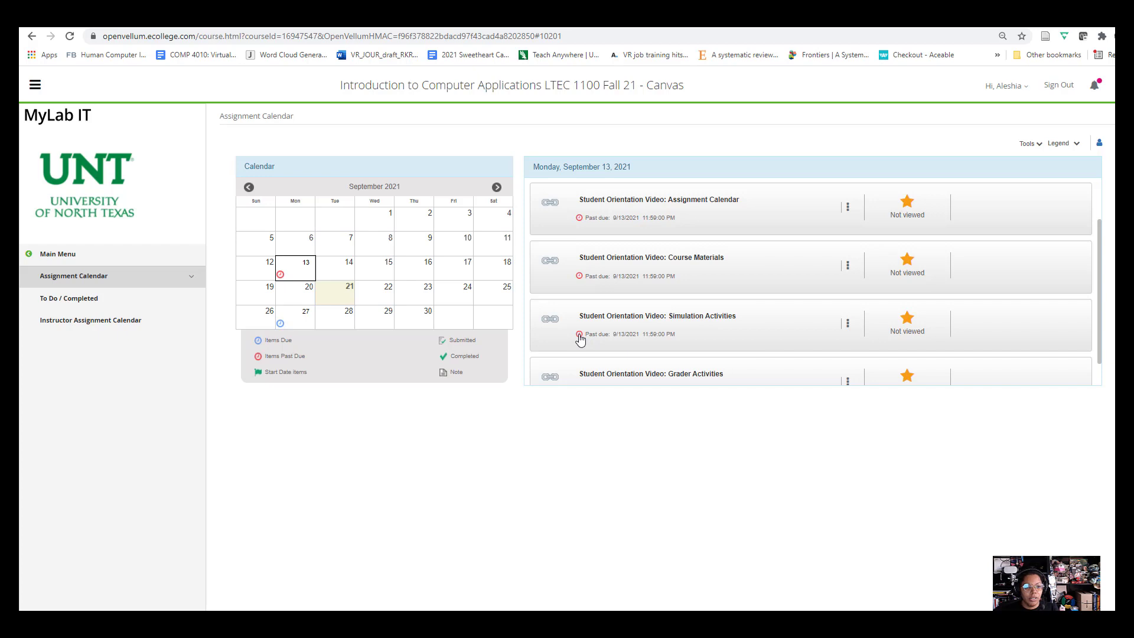
mouse_move(712, 341)
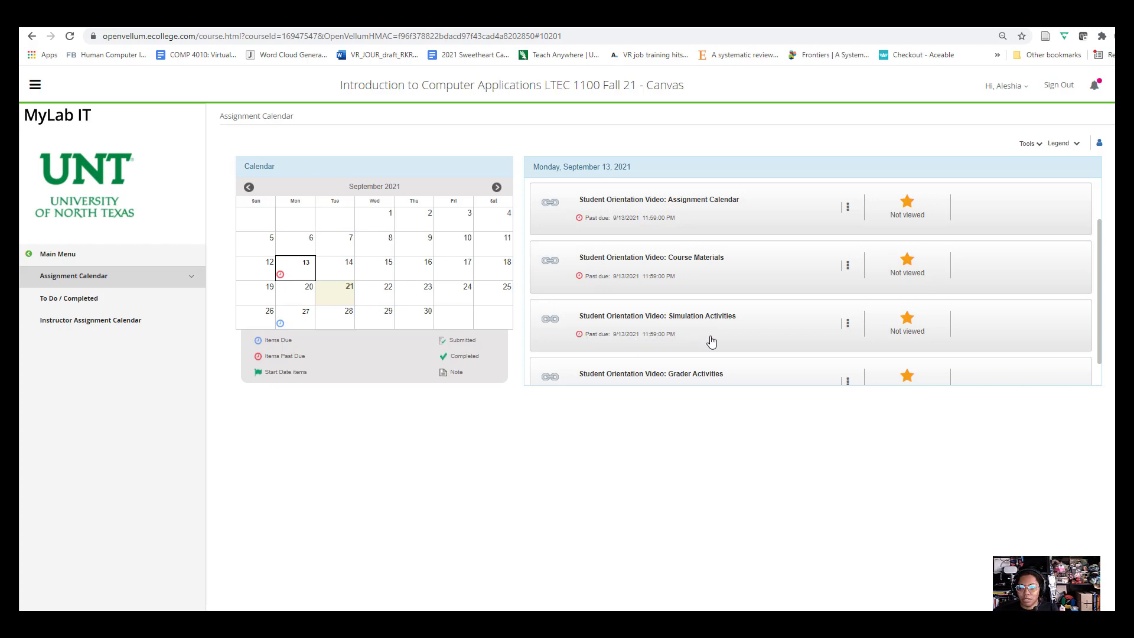
mouse_move(697, 332)
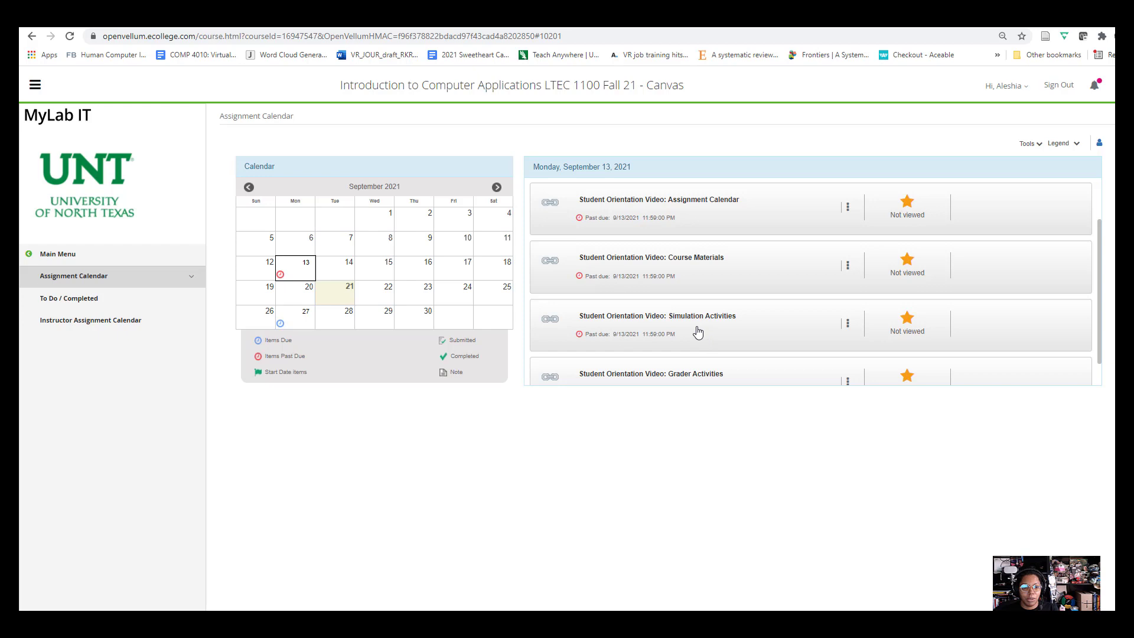